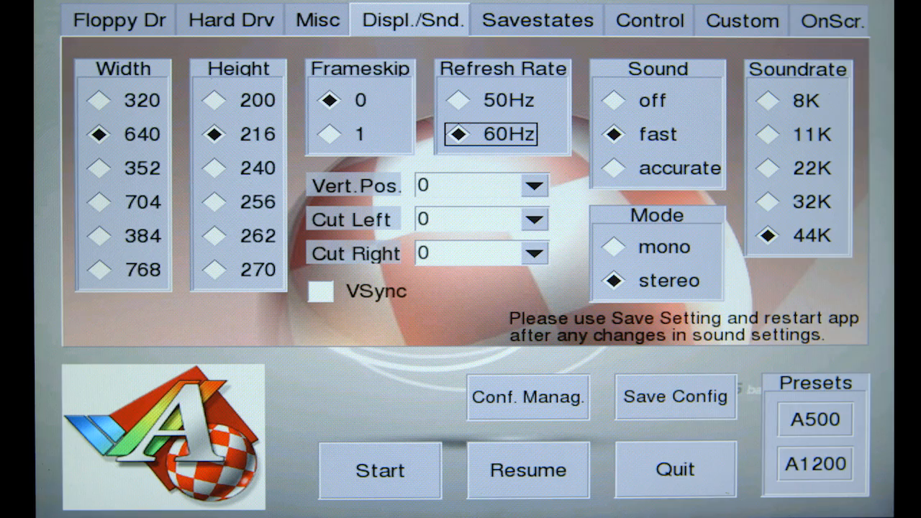
Show the Savestates page with state slot 0 selected and an empty state preview.
{"action": "left_click", "coordinate": [536, 20]}
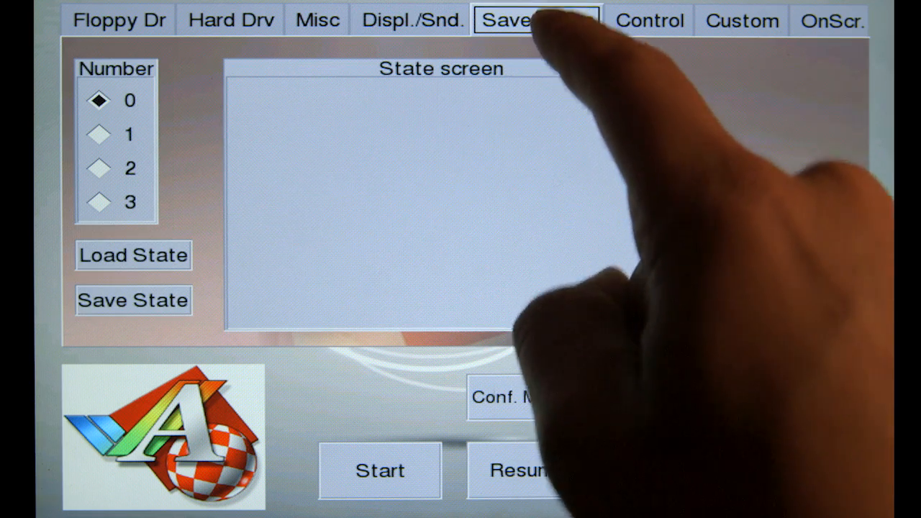